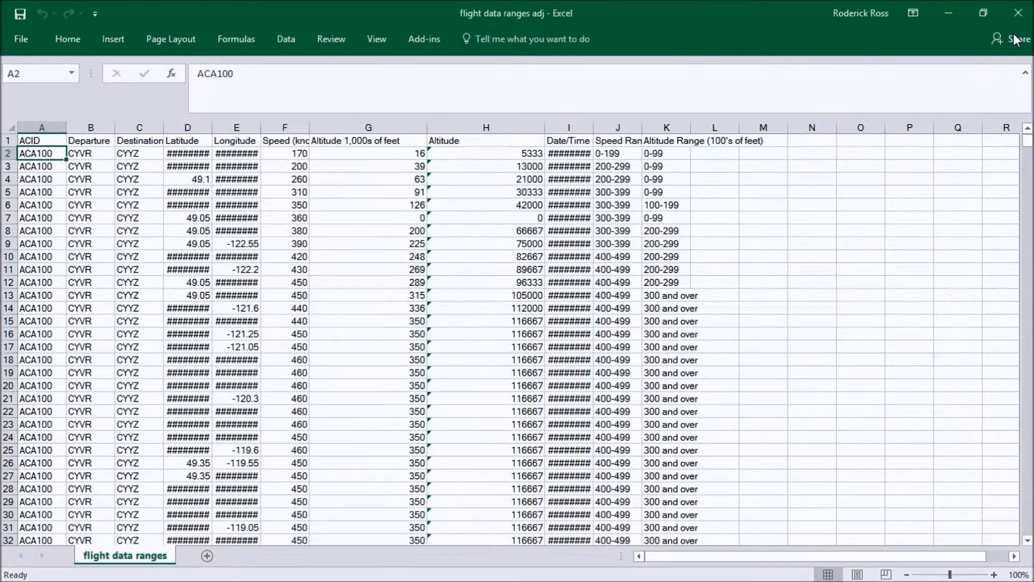
{"action": "mouse_move", "coordinate": [1016, 38]}
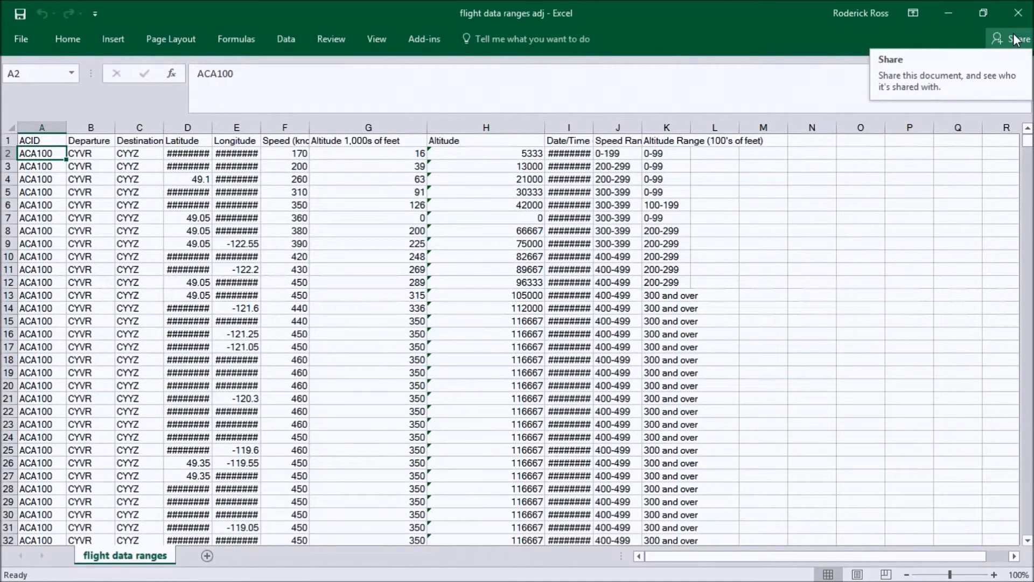
{"action": "mouse_move", "coordinate": [1003, 63]}
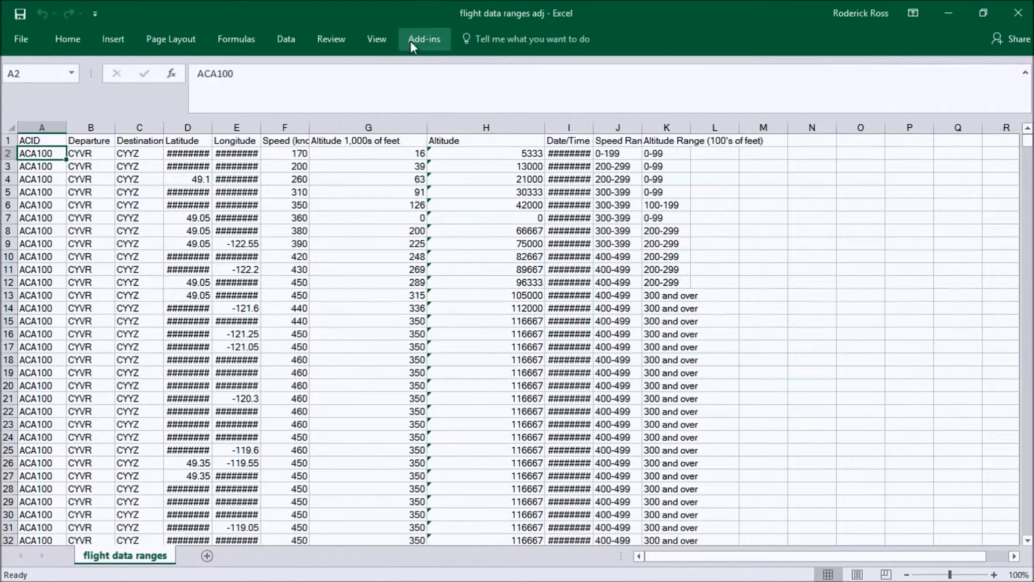
Step: Launch Map Intelligence from Add-ins to map the flight points themed by Altitude Range
{"action": "left_click", "coordinate": [424, 39]}
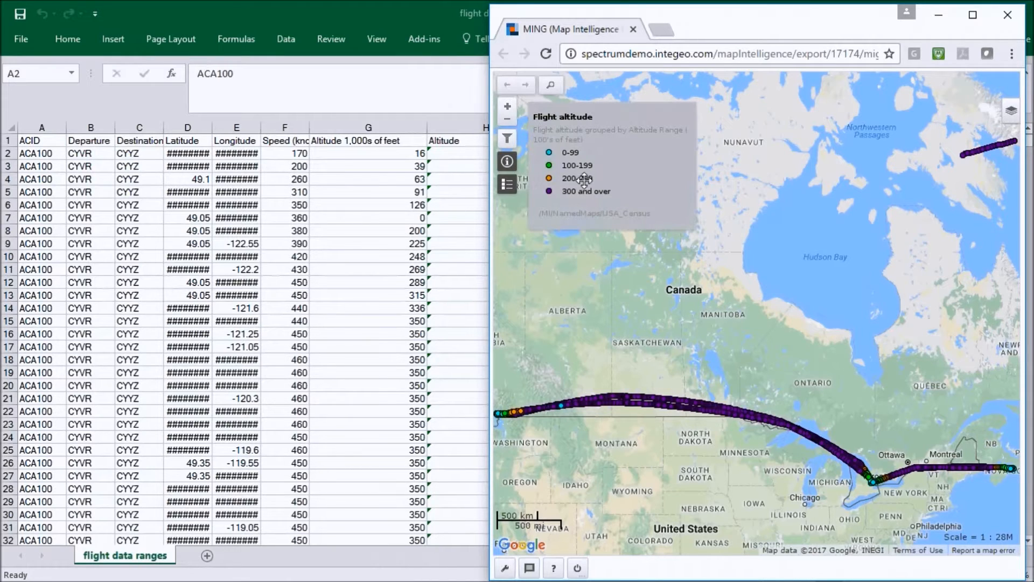
{"action": "mouse_move", "coordinate": [583, 180]}
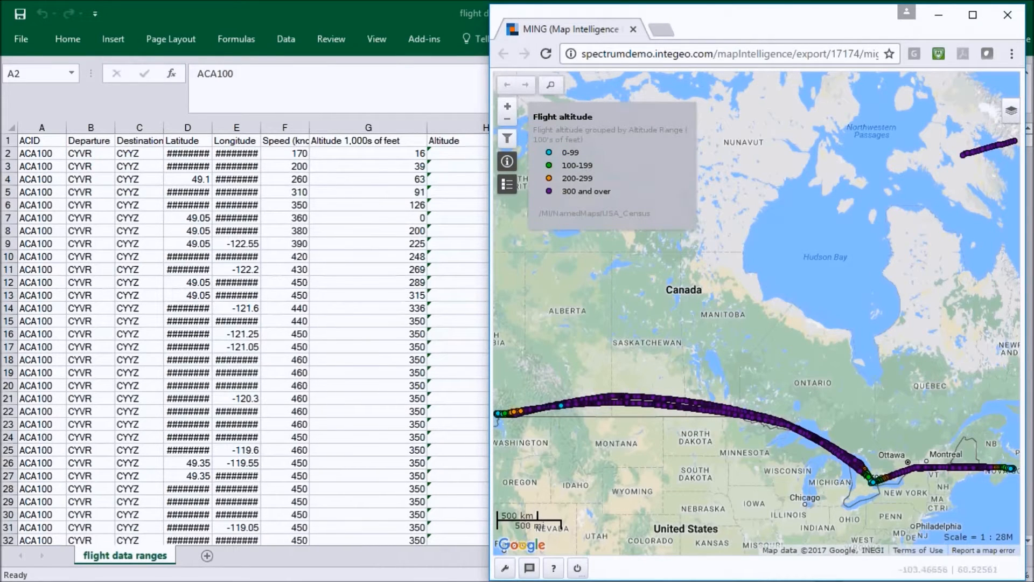
{"action": "mouse_move", "coordinate": [874, 497]}
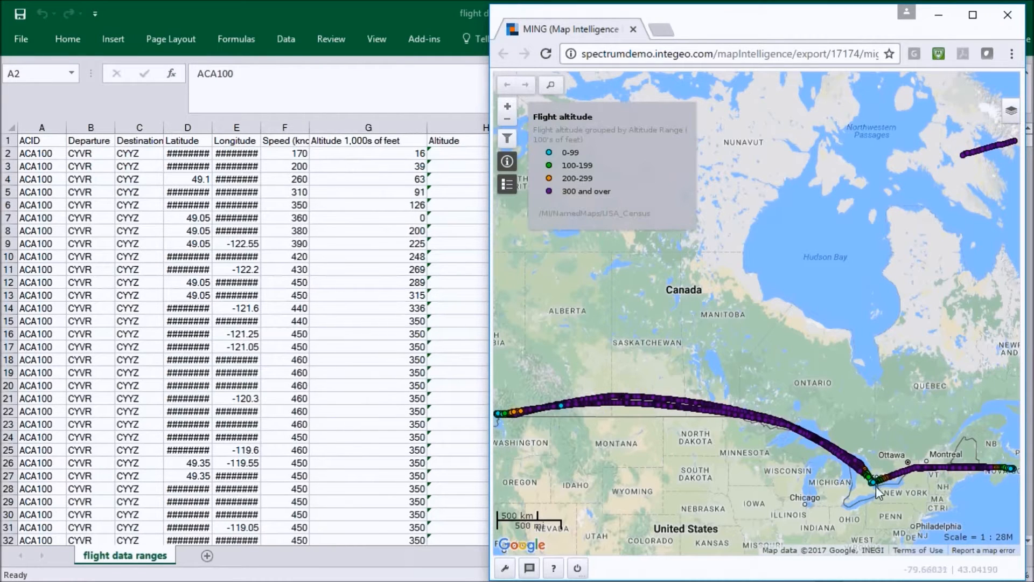
{"action": "mouse_move", "coordinate": [881, 501]}
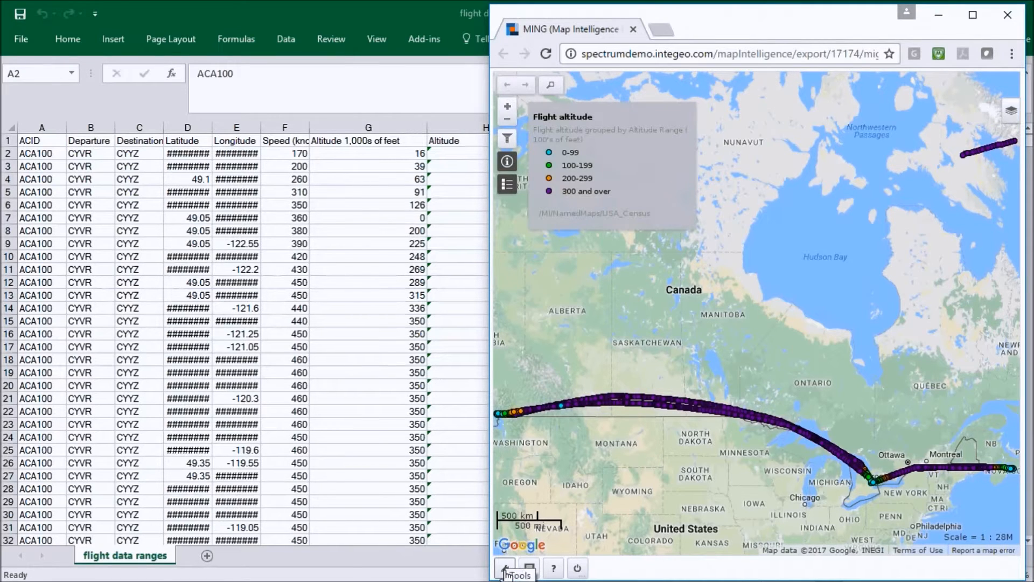
Step: Configure and save the KML 3D export format, then open the altitude map in 3D
{"action": "left_click", "coordinate": [505, 567]}
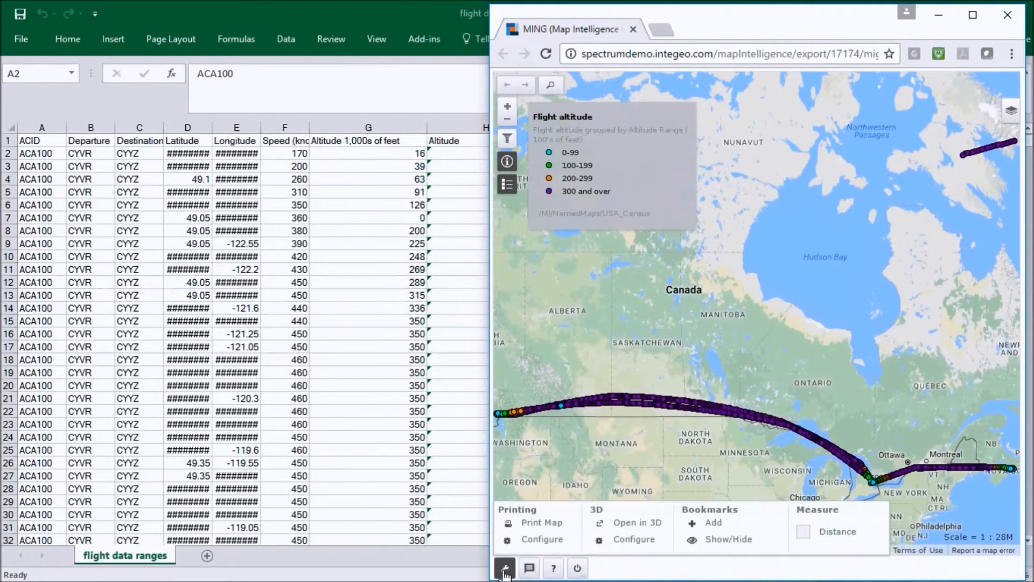
{"action": "left_click", "coordinate": [504, 568]}
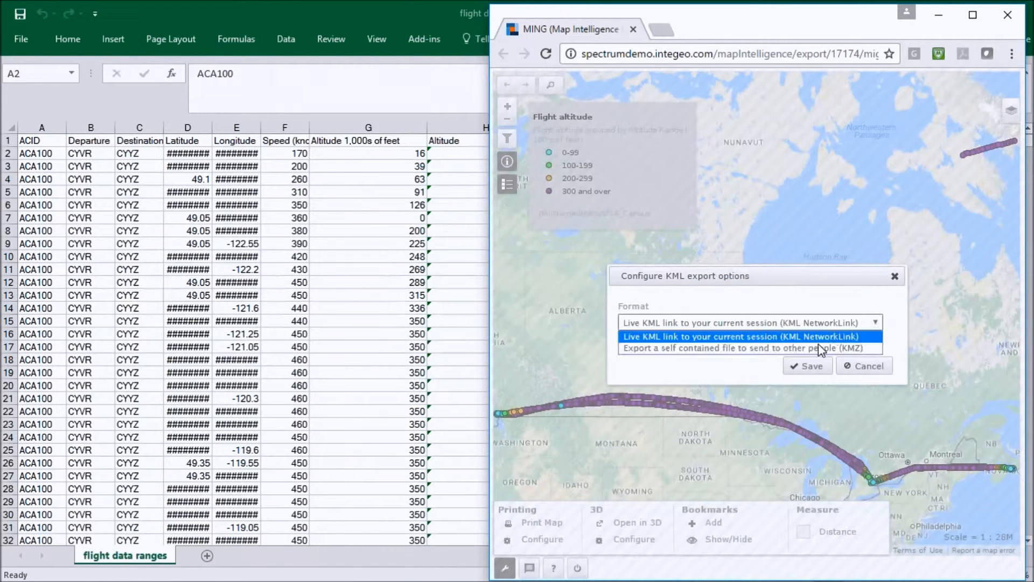
{"action": "left_click", "coordinate": [864, 365]}
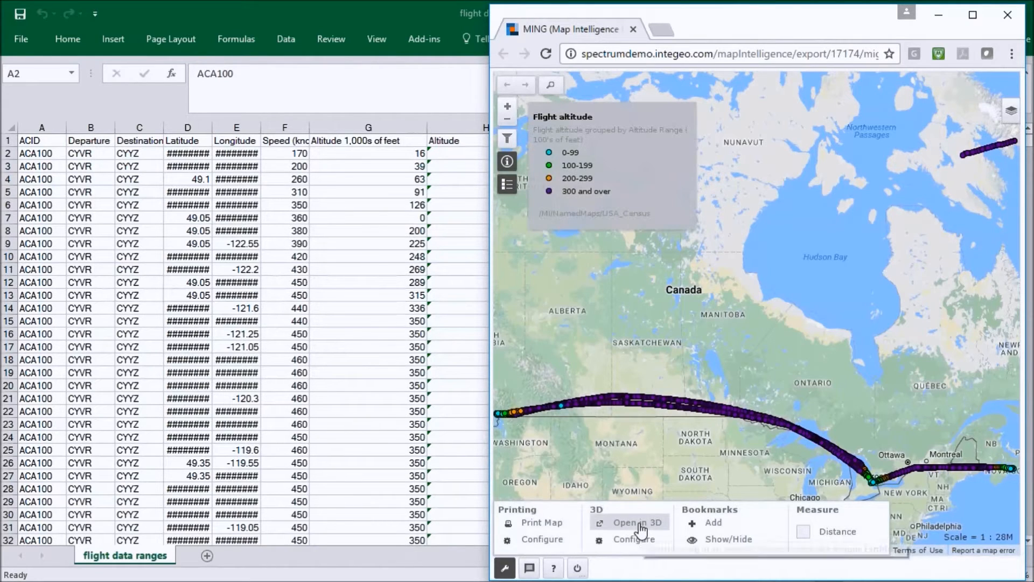
{"action": "left_click", "coordinate": [637, 522]}
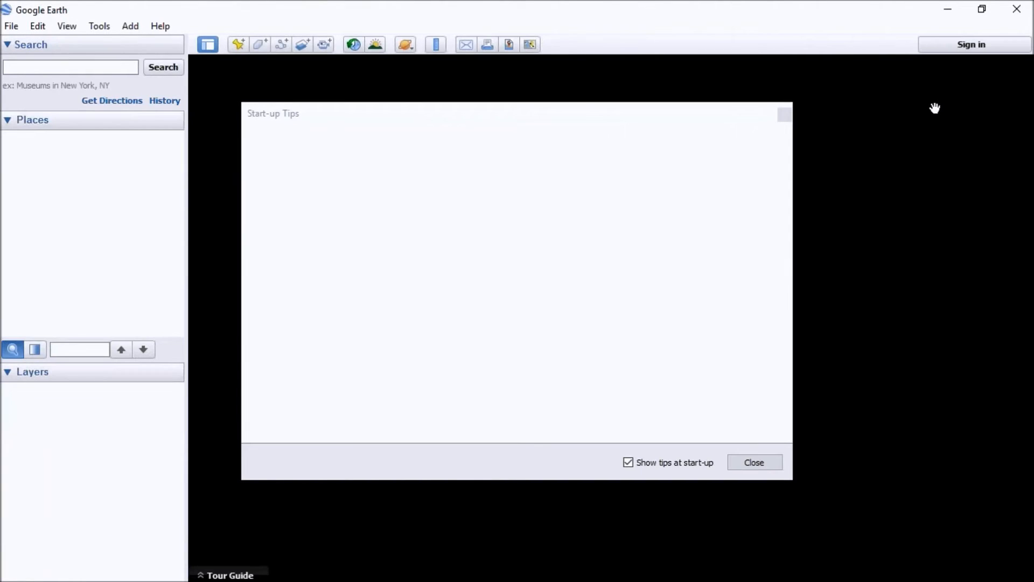
{"action": "mouse_move", "coordinate": [754, 461]}
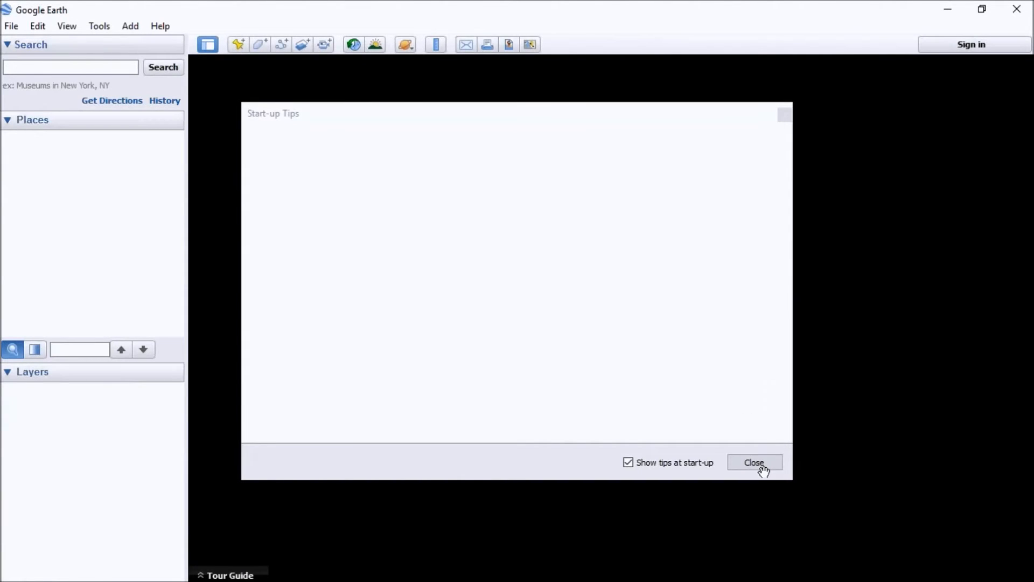
{"action": "mouse_move", "coordinate": [767, 465]}
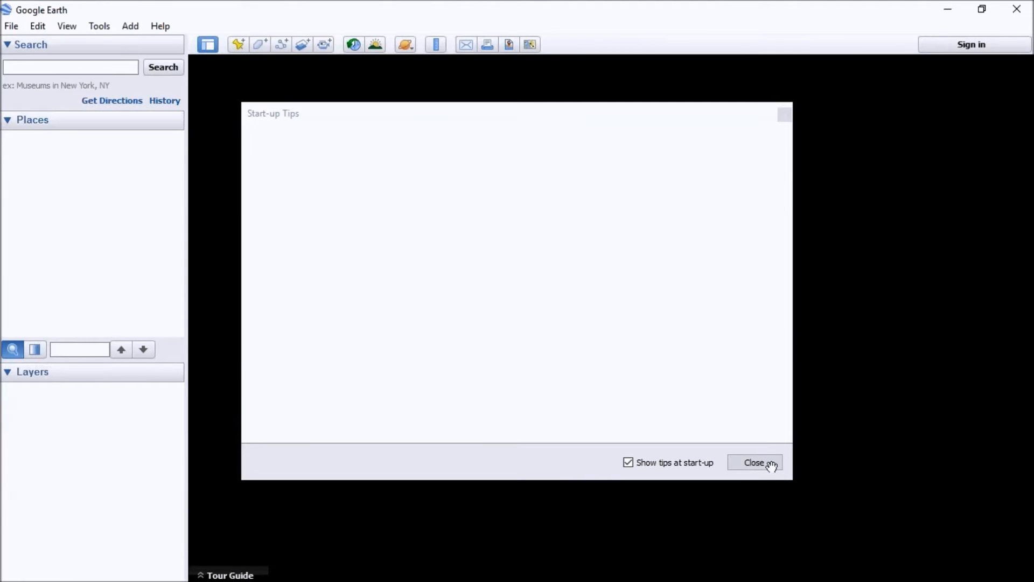
Step: Close the Google Earth Start-up Tips dialog
{"action": "left_click", "coordinate": [754, 462]}
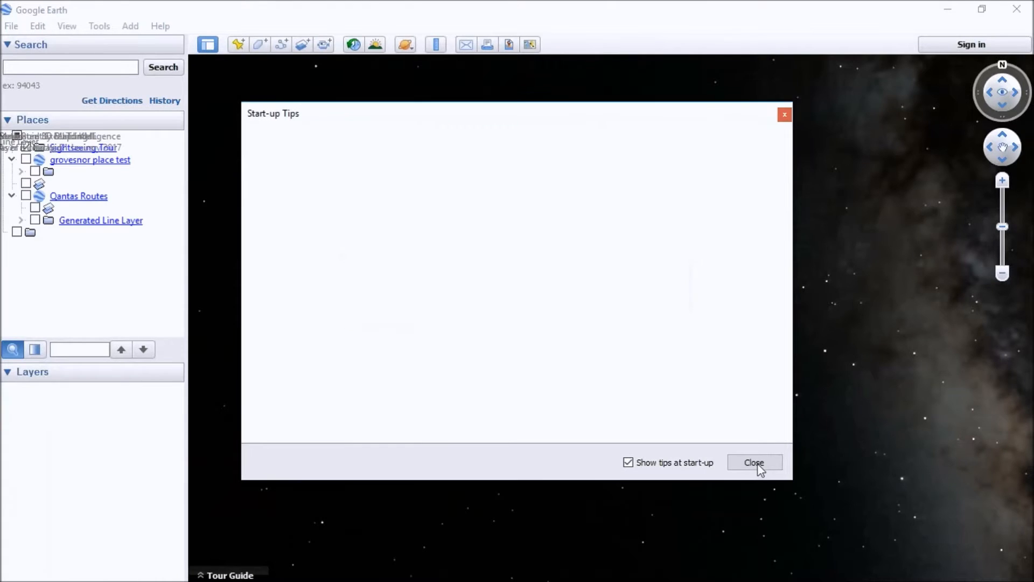
{"action": "left_click", "coordinate": [754, 462]}
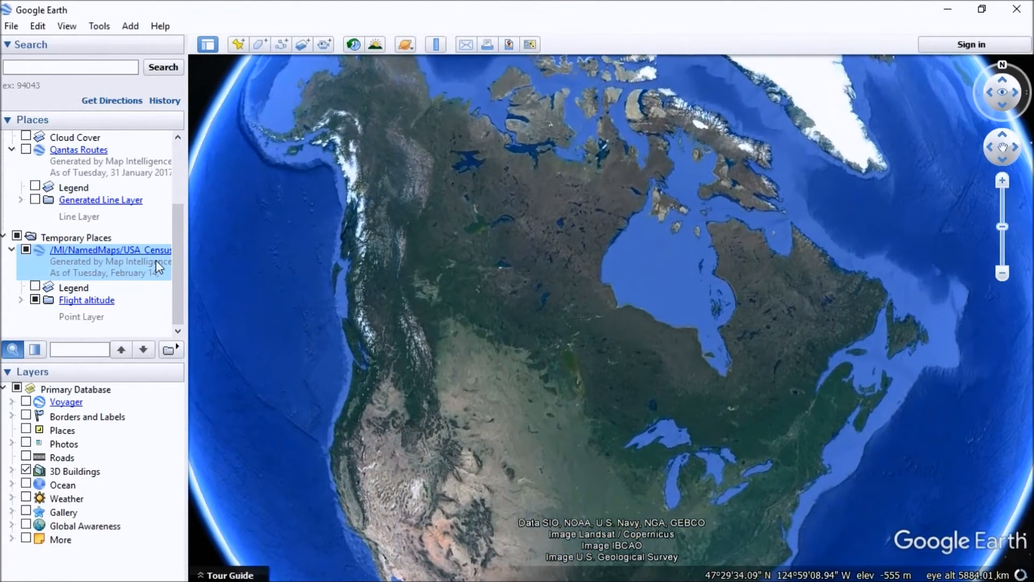
Step: Focus on the flight altitude map in Temporary Places to view the extruded altitude points
{"action": "left_click", "coordinate": [35, 288]}
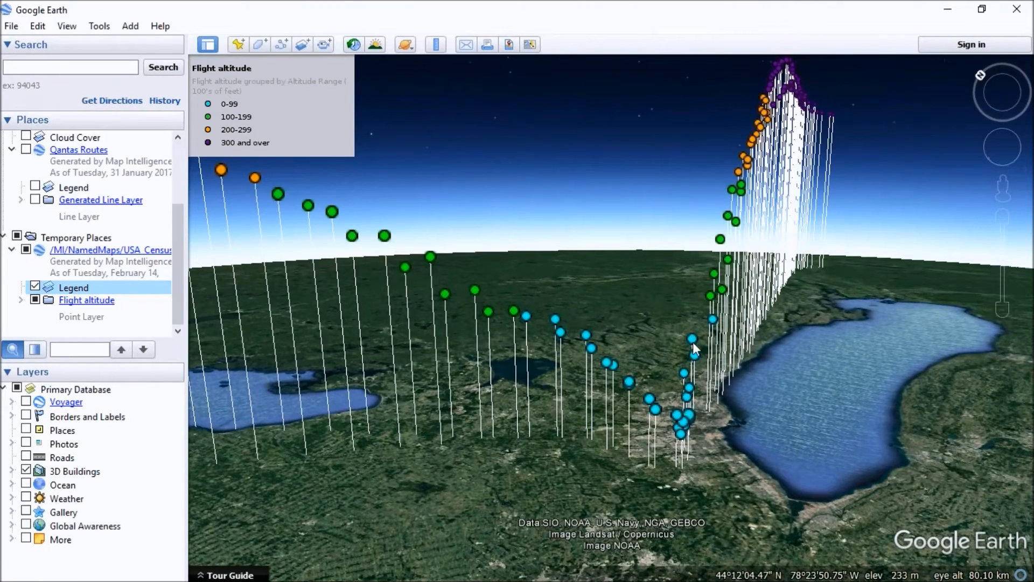
{"action": "left_click", "coordinate": [691, 347]}
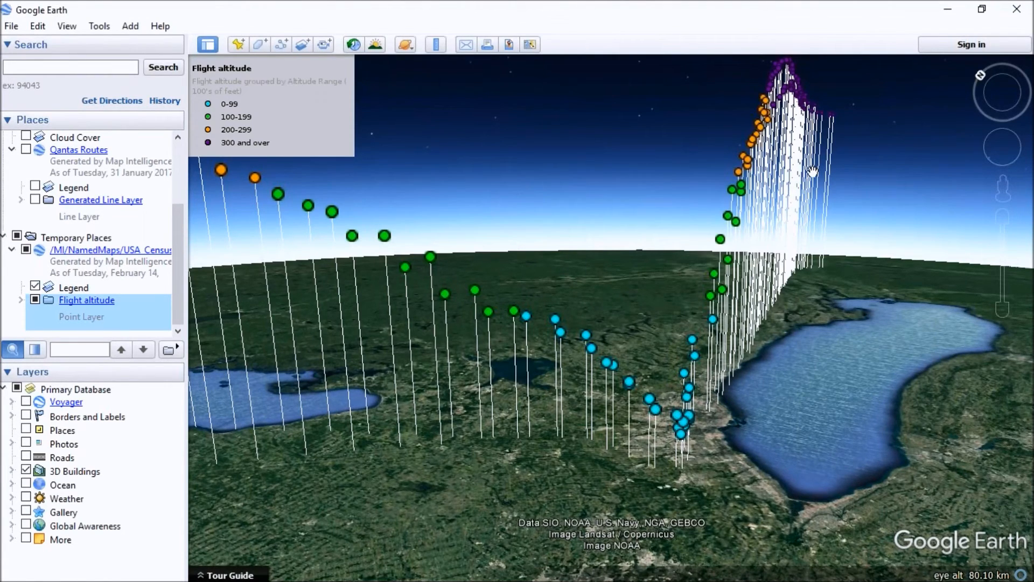
{"action": "mouse_move", "coordinate": [811, 171]}
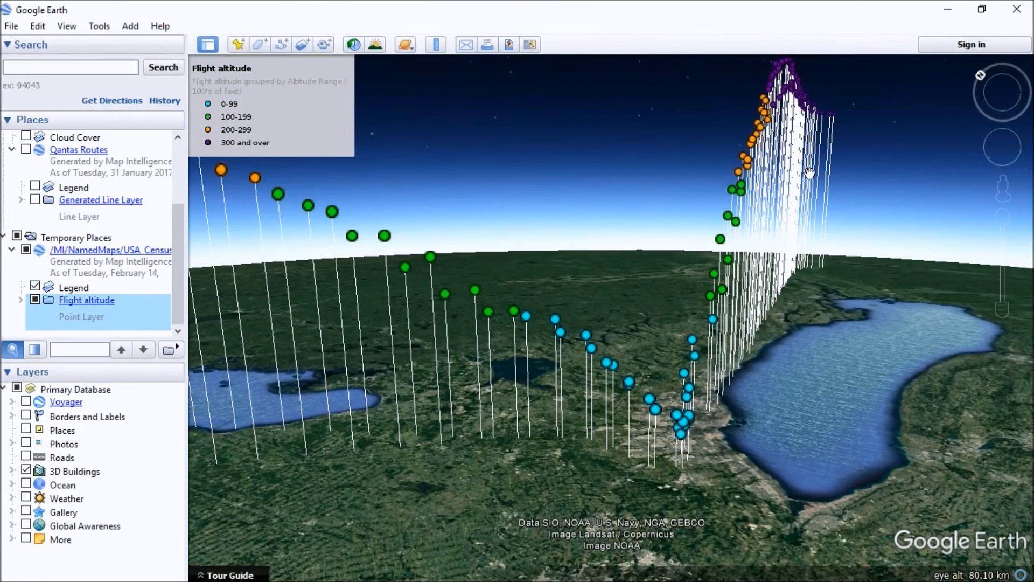
{"action": "mouse_move", "coordinate": [539, 62]}
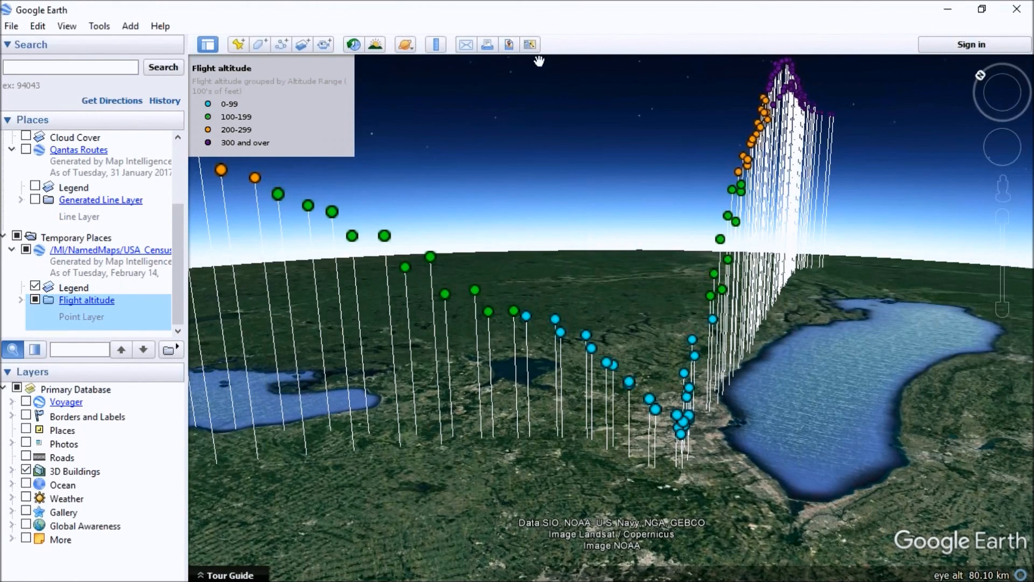